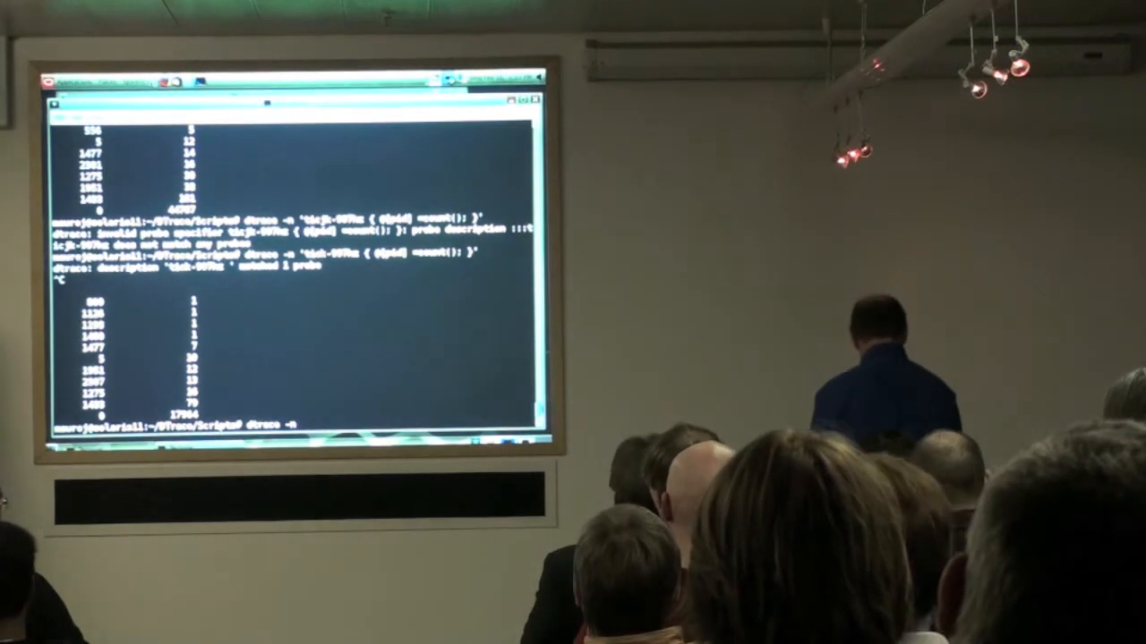
pyautogui.write("'profile-997hz")
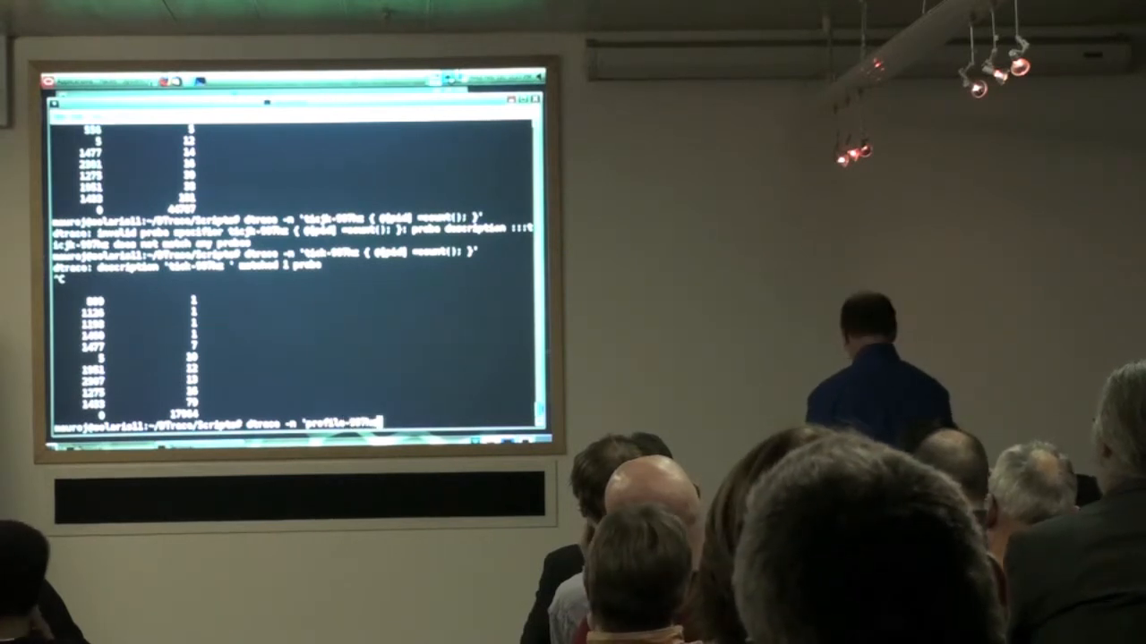
pyautogui.write('/arg')
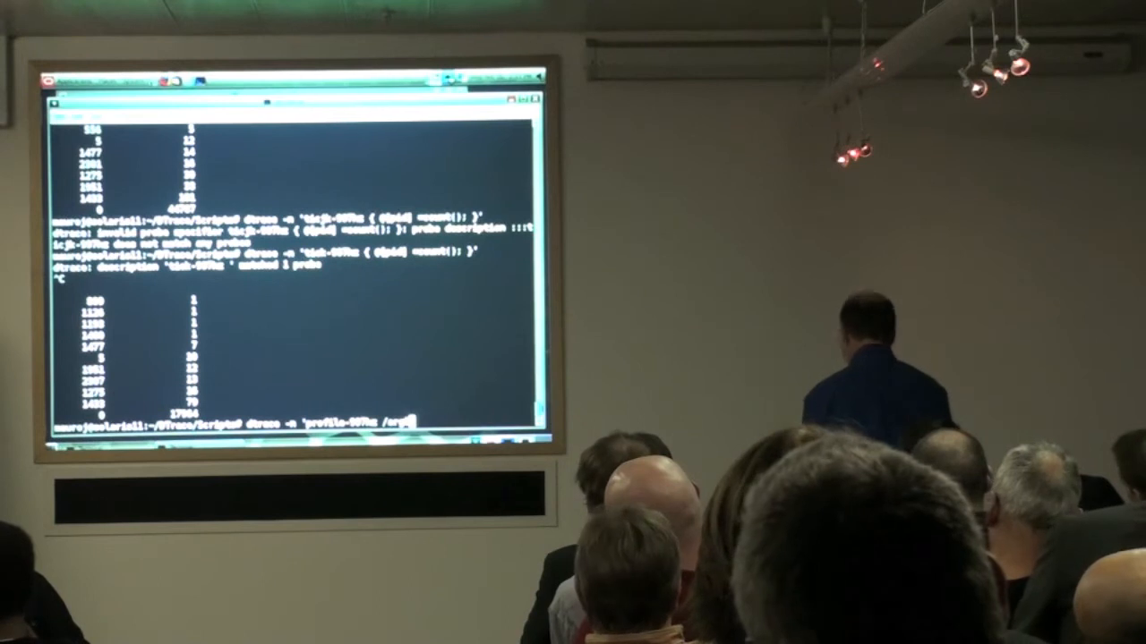